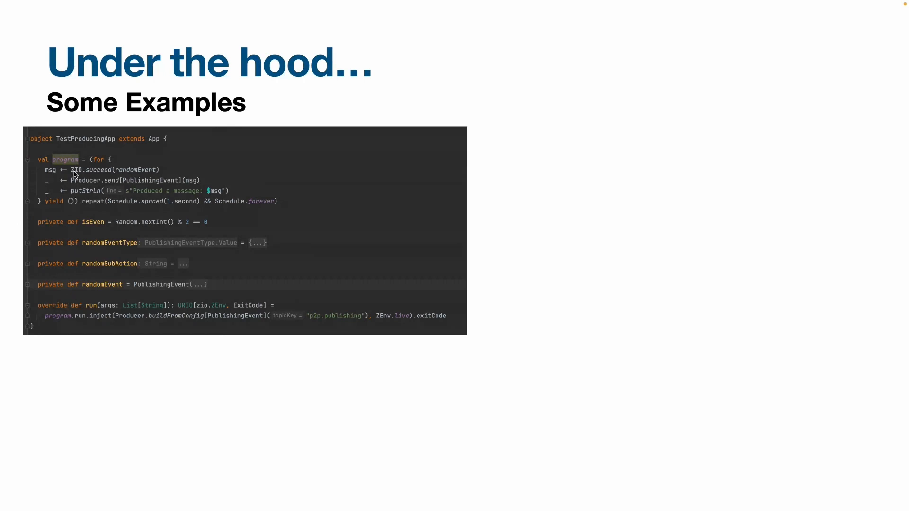
pyautogui.moveTo(70, 183)
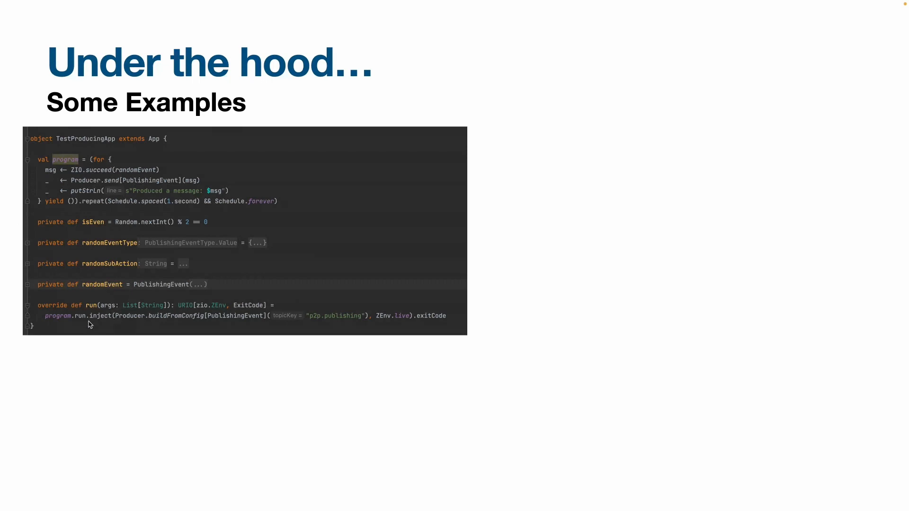
pyautogui.moveTo(183, 324)
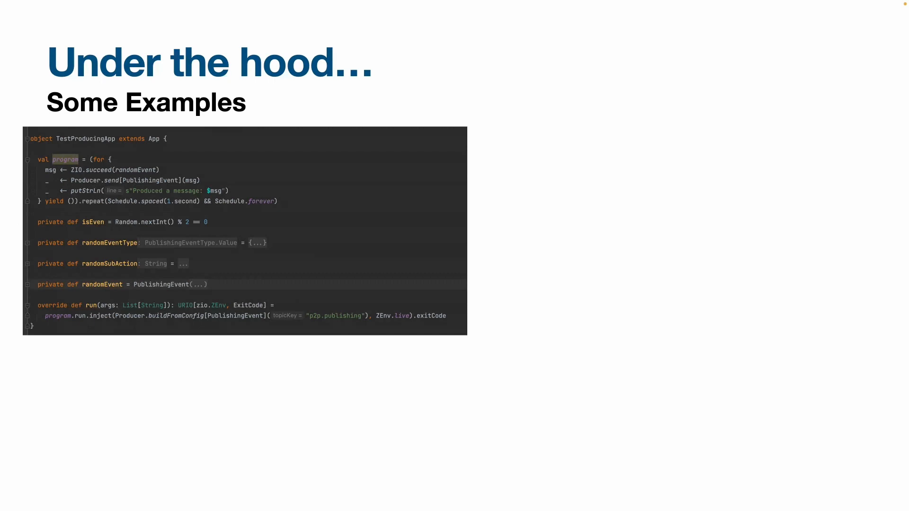
pyautogui.moveTo(229, 313)
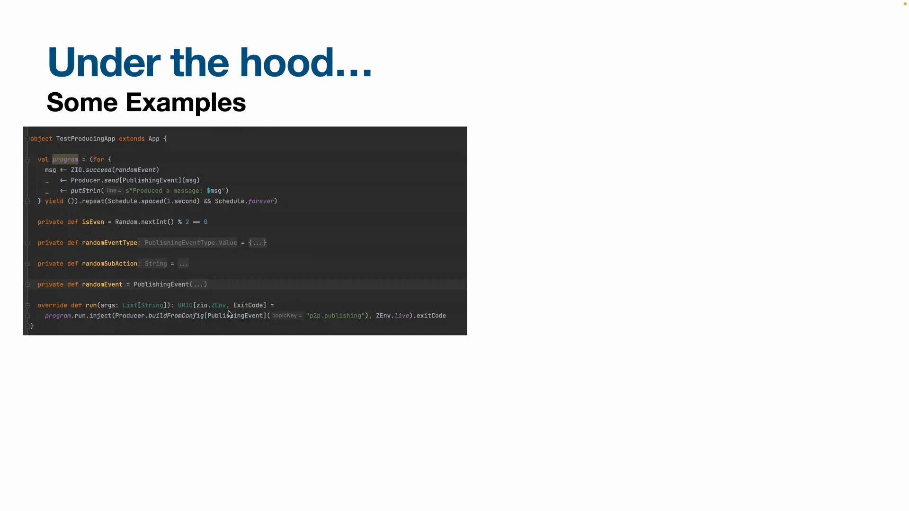
pyautogui.moveTo(315, 321)
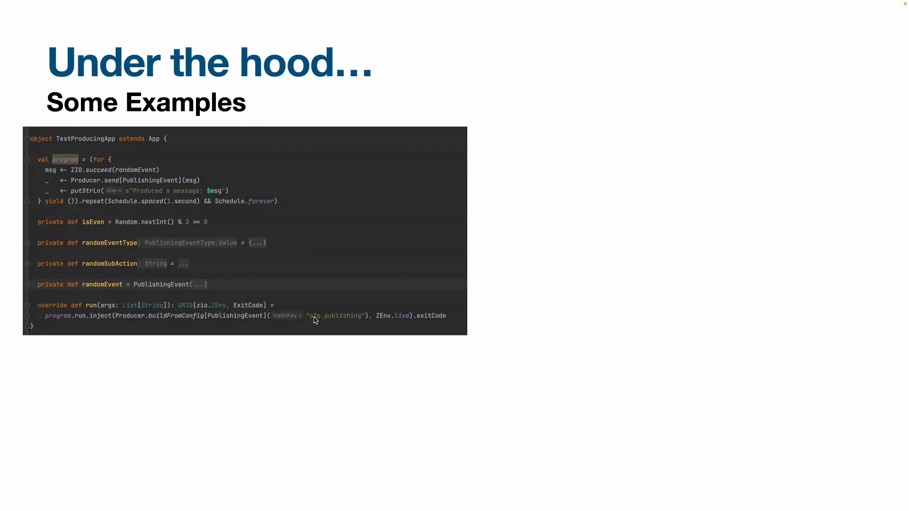
pyautogui.moveTo(367, 325)
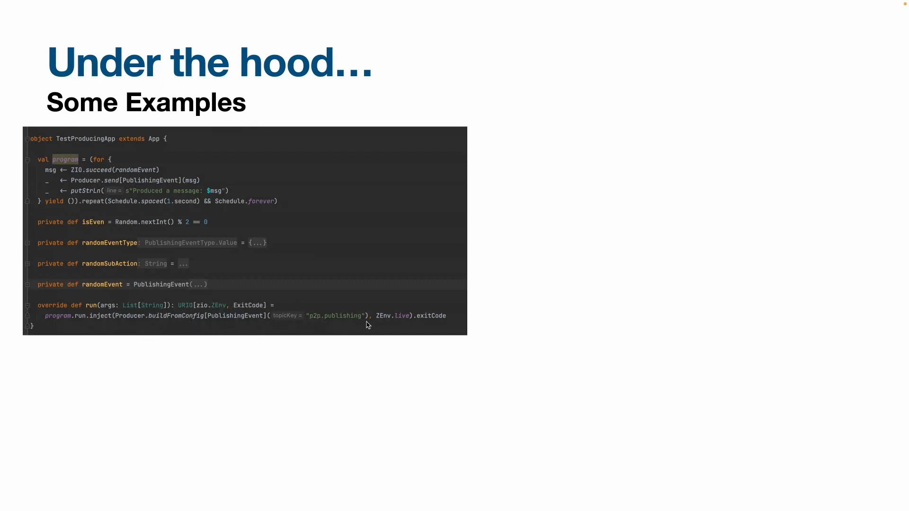
pyautogui.moveTo(284, 335)
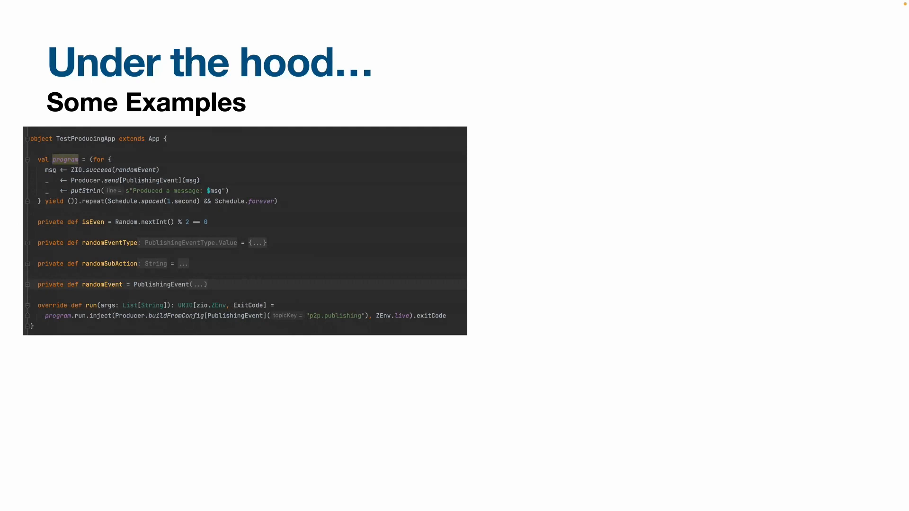
pyautogui.moveTo(189, 260)
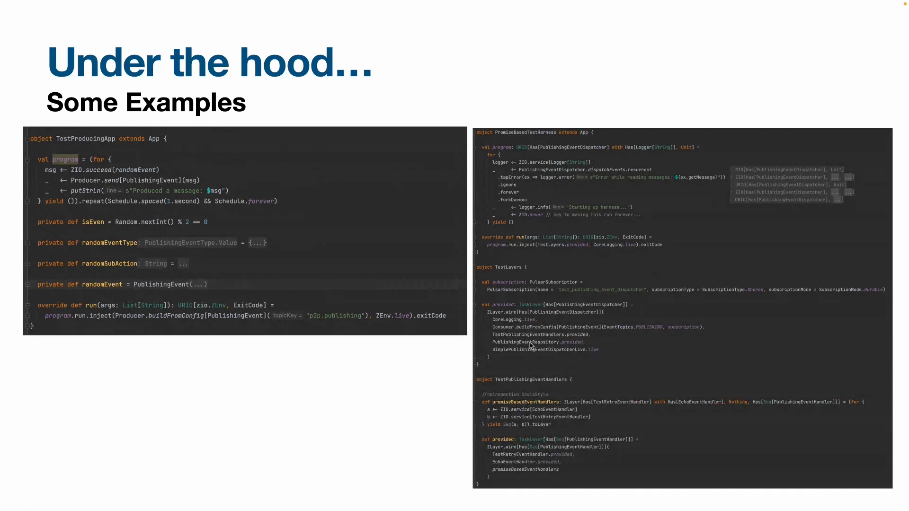
pyautogui.moveTo(502, 334)
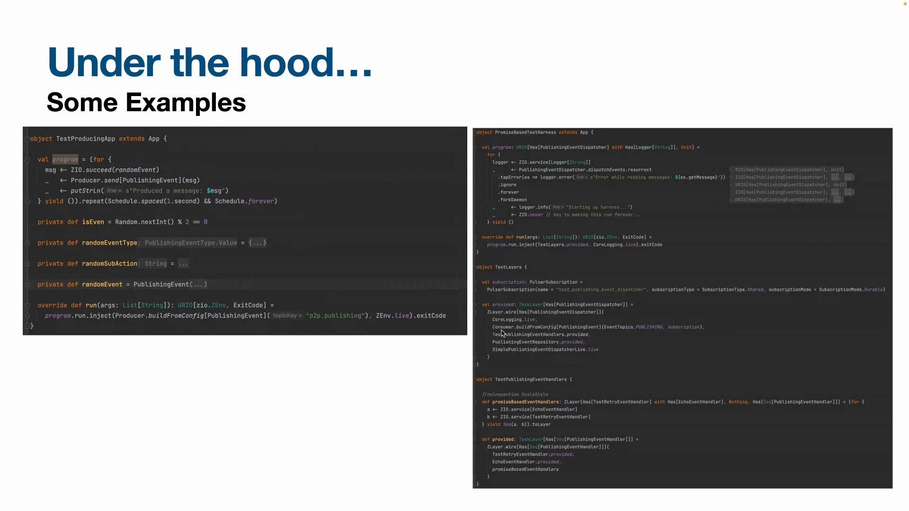
pyautogui.moveTo(545, 332)
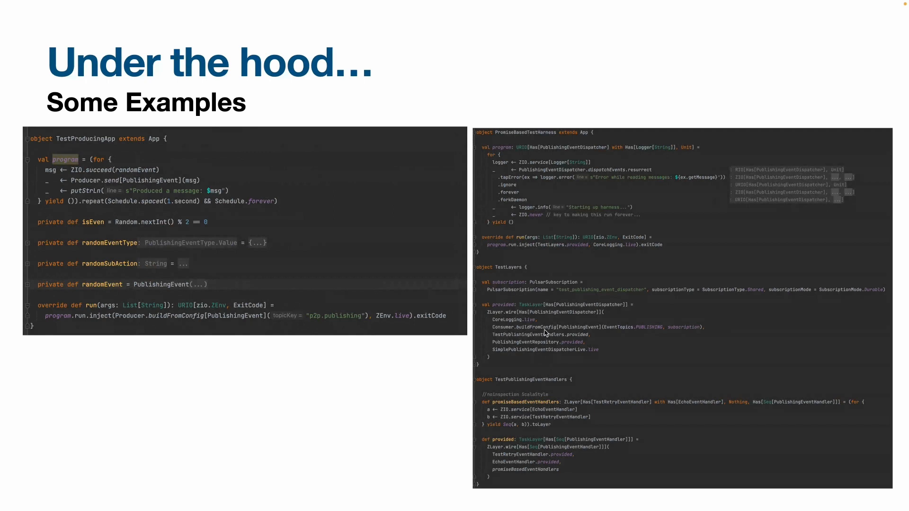
pyautogui.moveTo(638, 332)
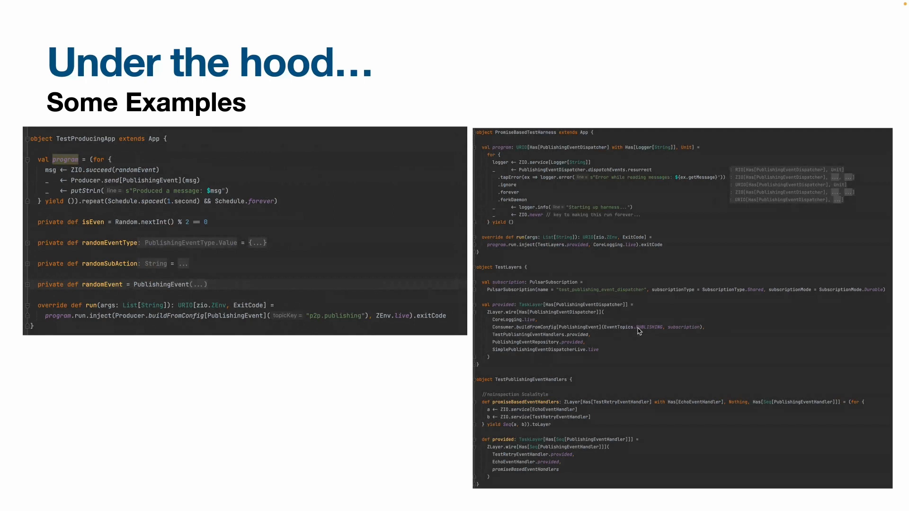
pyautogui.moveTo(644, 332)
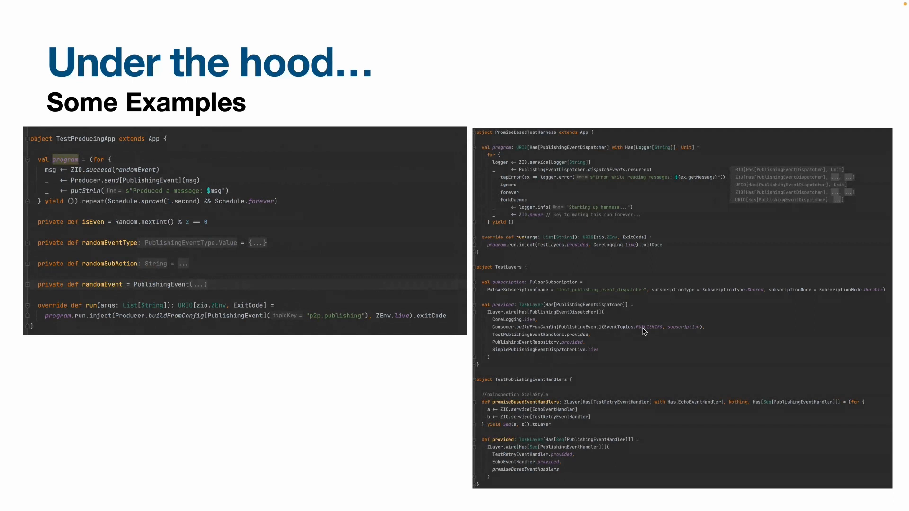
pyautogui.moveTo(677, 331)
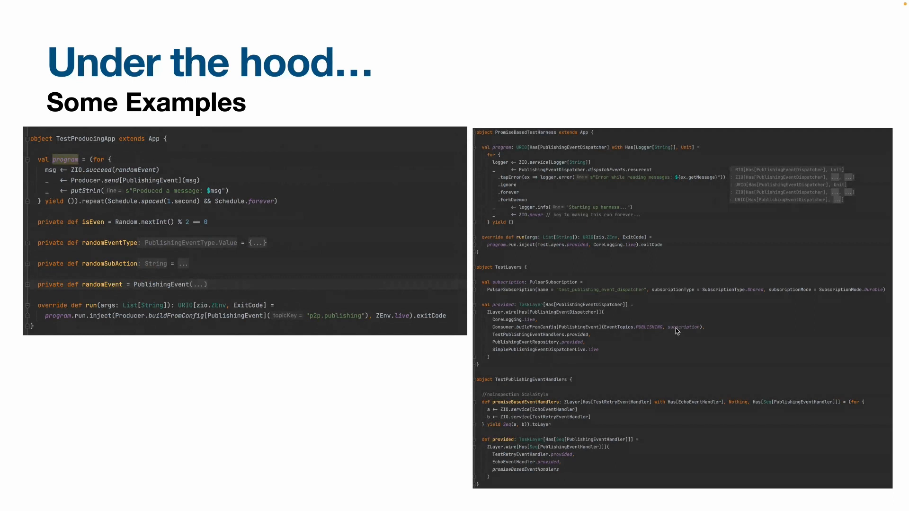
pyautogui.moveTo(520, 287)
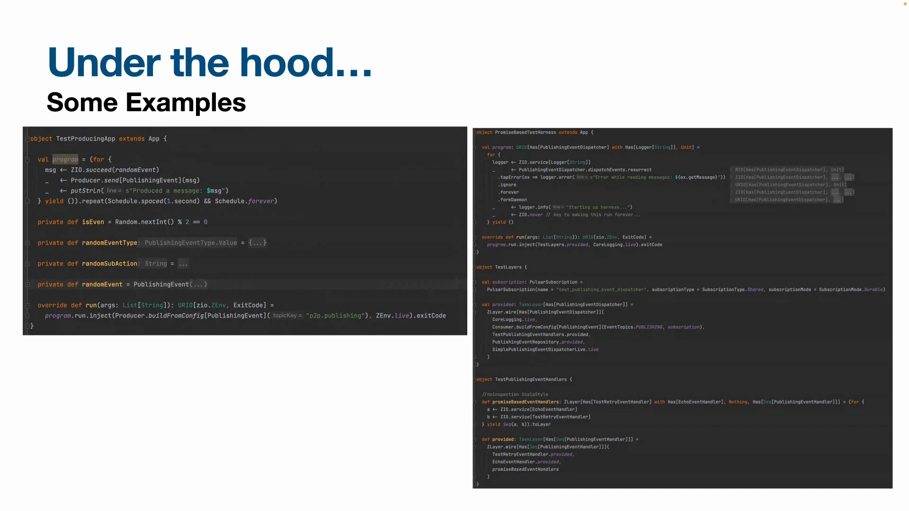
pyautogui.moveTo(676, 318)
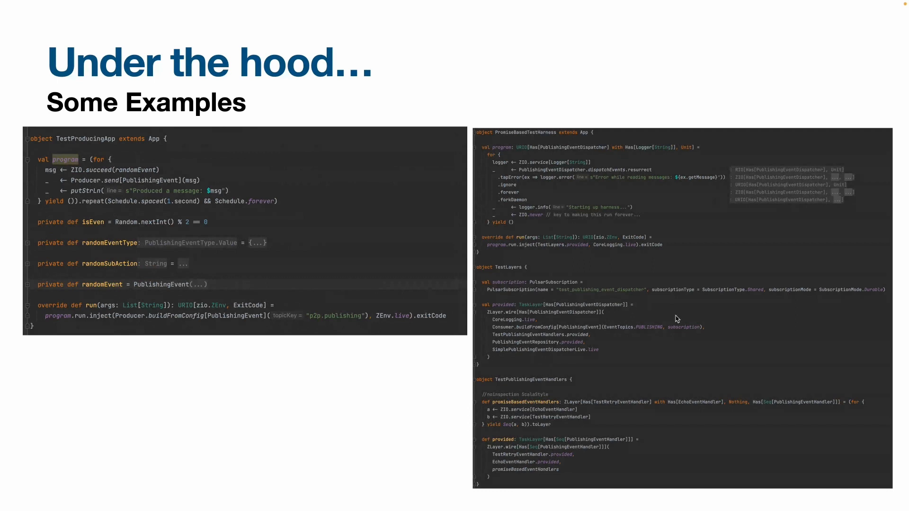
pyautogui.moveTo(554, 301)
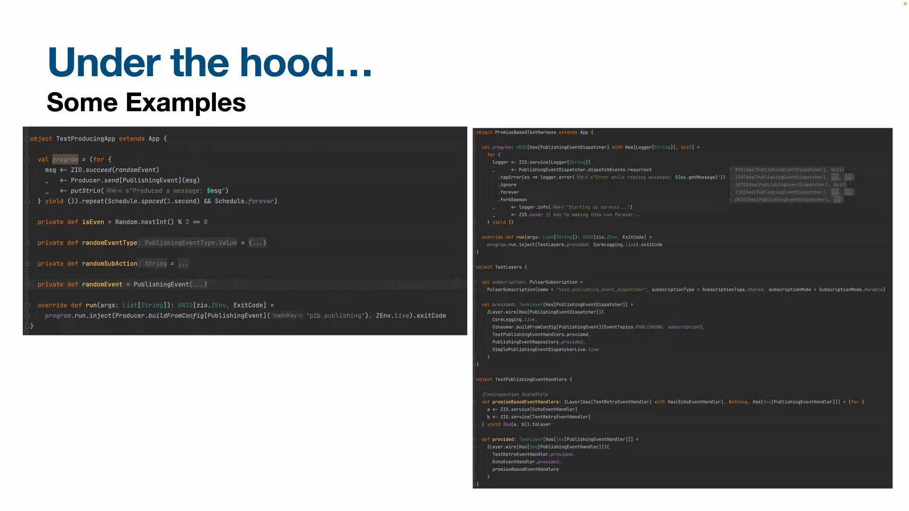
pyautogui.moveTo(582, 270)
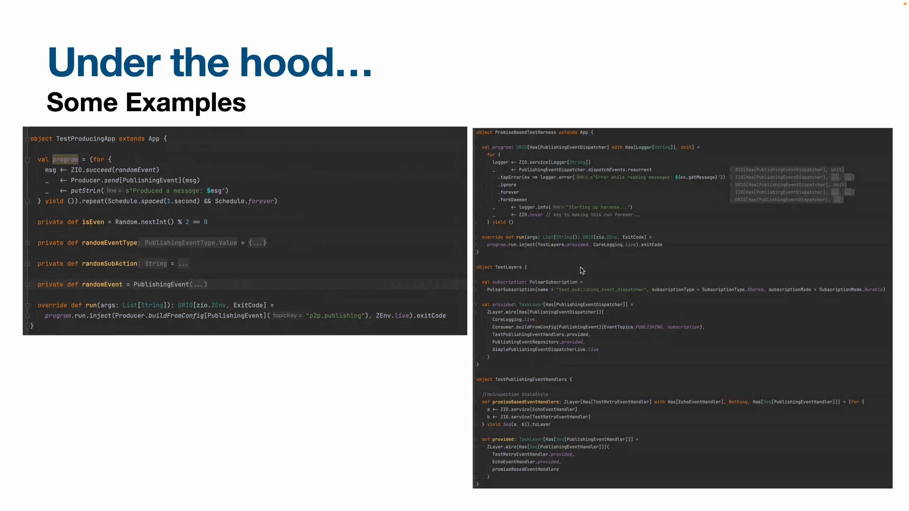
pyautogui.moveTo(594, 299)
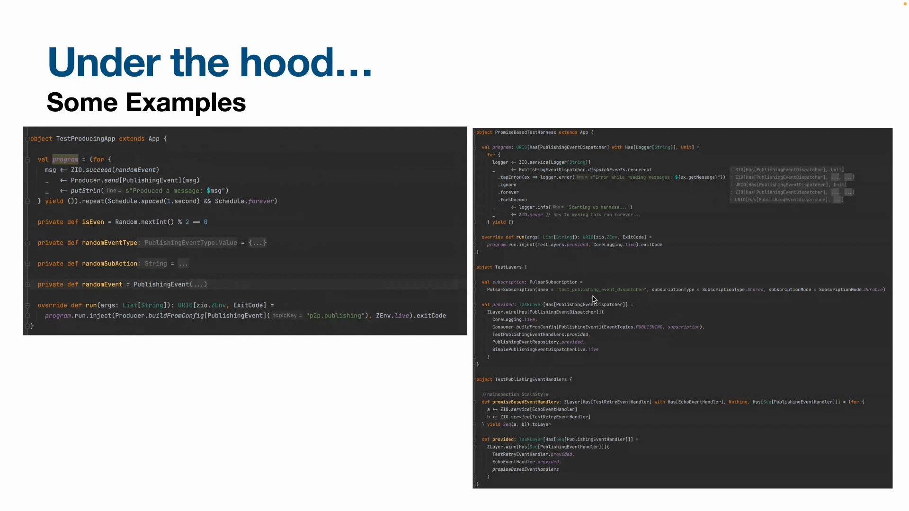
pyautogui.moveTo(738, 307)
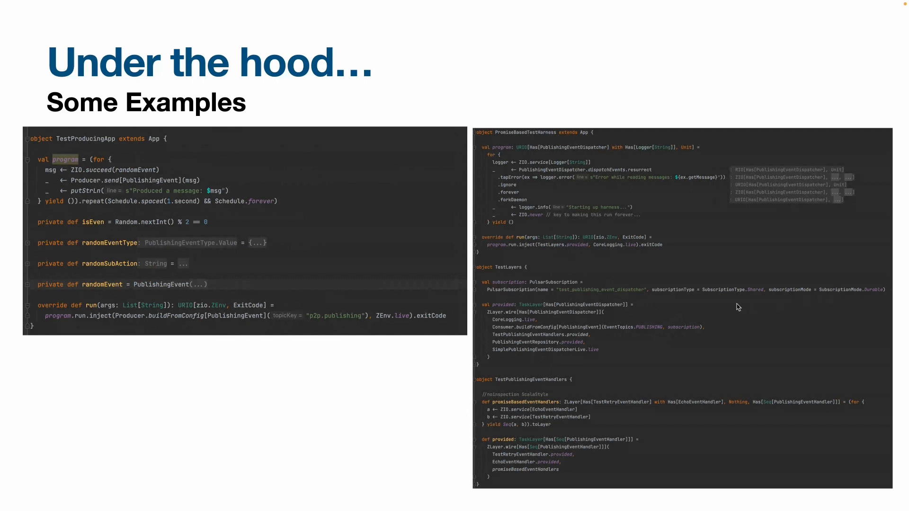
pyautogui.moveTo(687, 307)
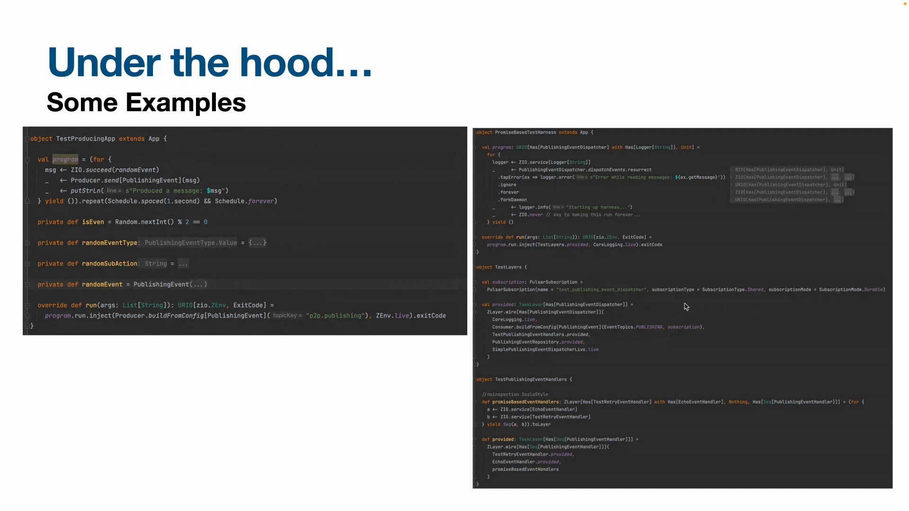
pyautogui.moveTo(536, 359)
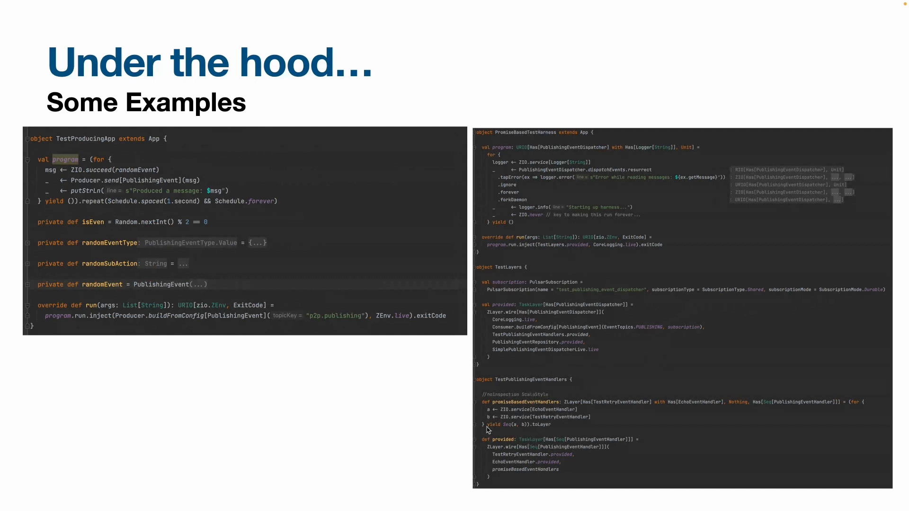
pyautogui.moveTo(511, 418)
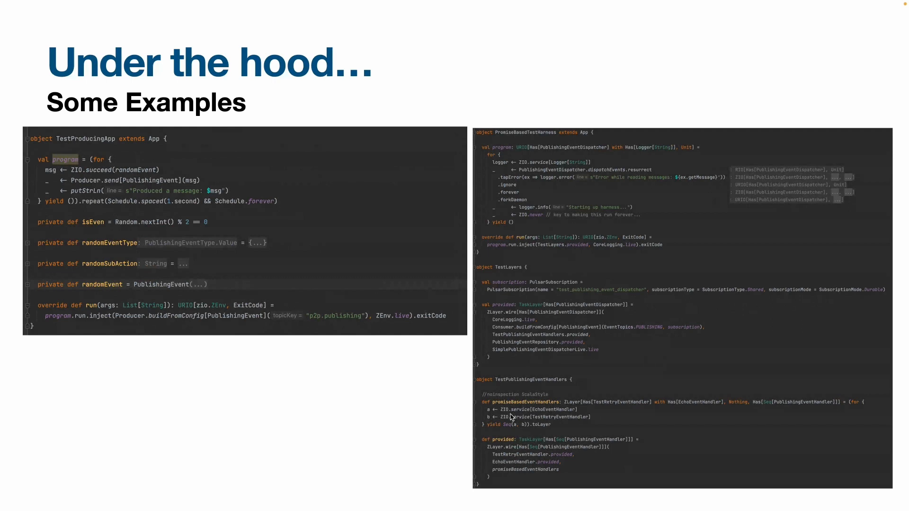
pyautogui.moveTo(516, 411)
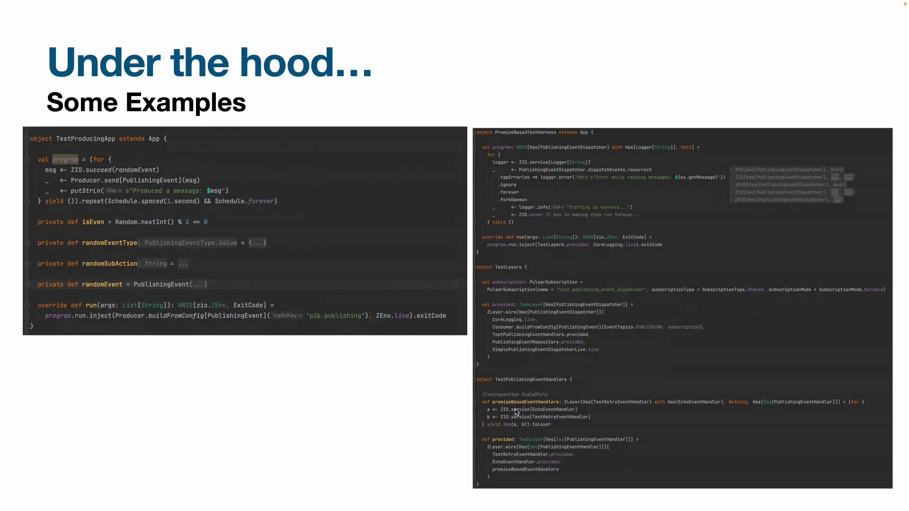
pyautogui.moveTo(530, 432)
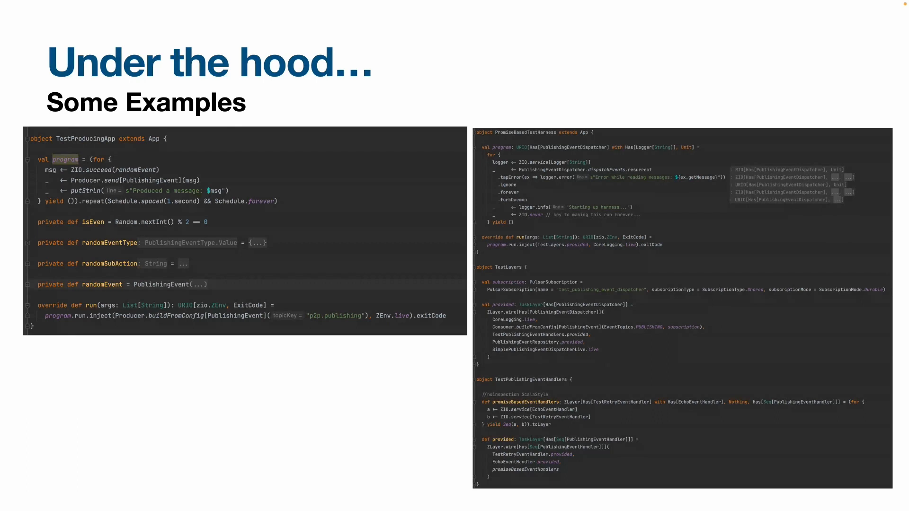
pyautogui.moveTo(421, 429)
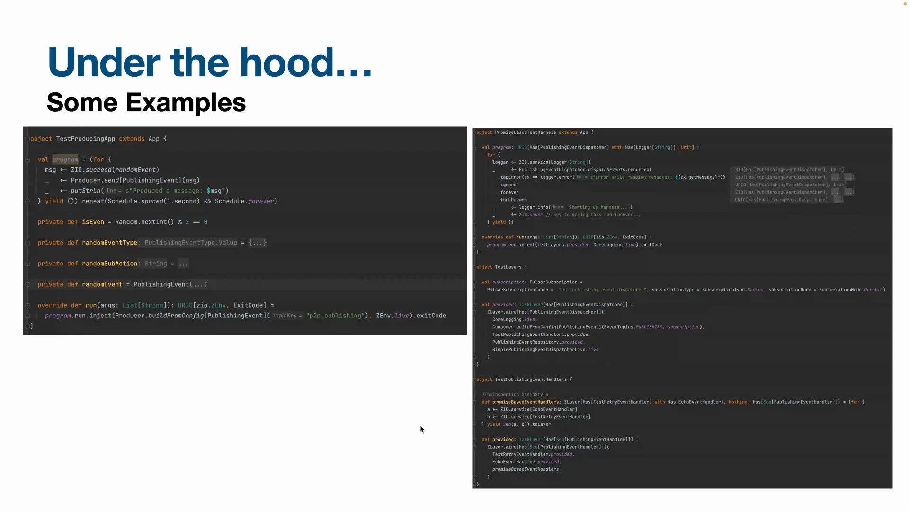